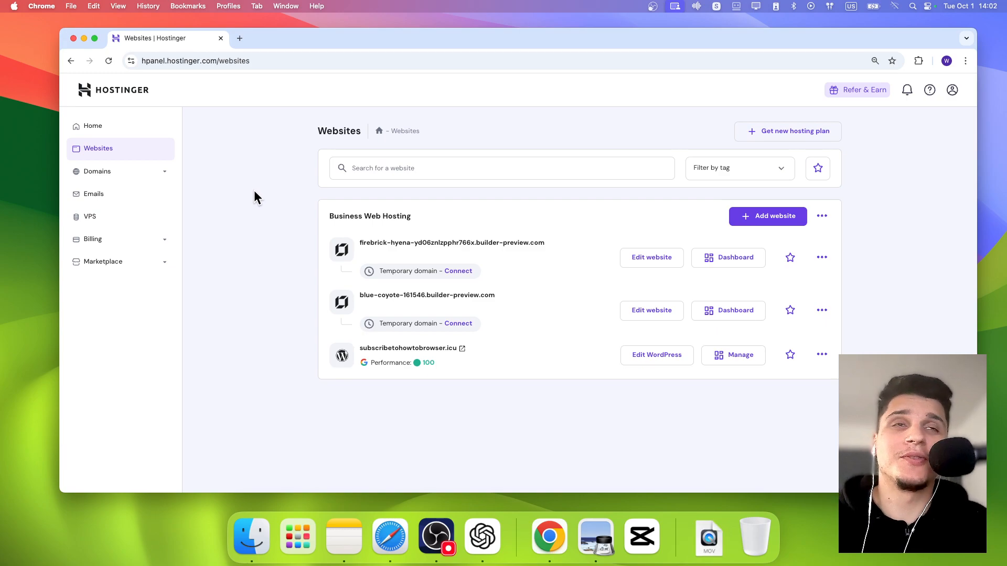
{"action": "mouse_move", "coordinate": [495, 272]}
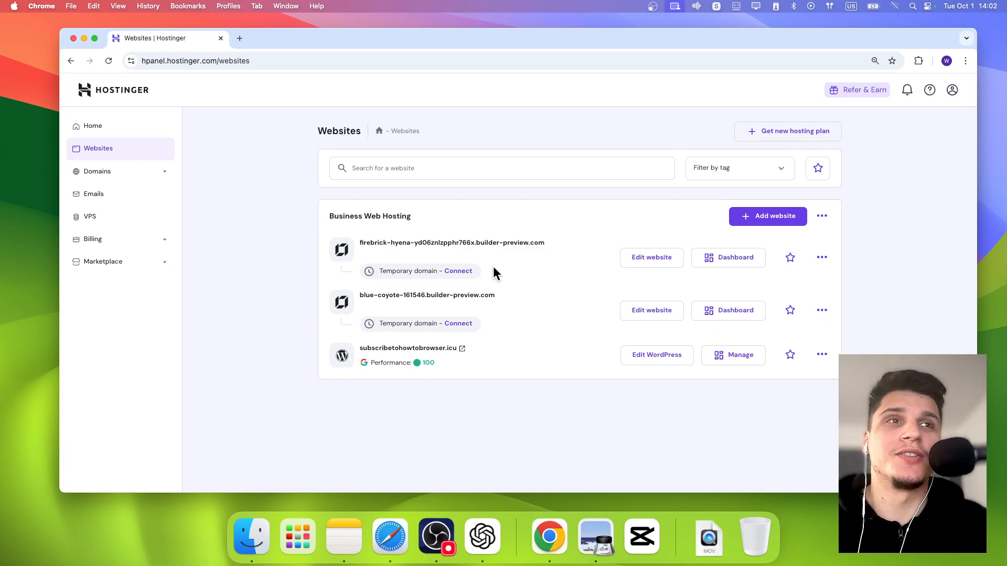
- Start editing the first Business Web Hosting builder site from the Websites list
{"action": "left_click", "coordinate": [651, 257]}
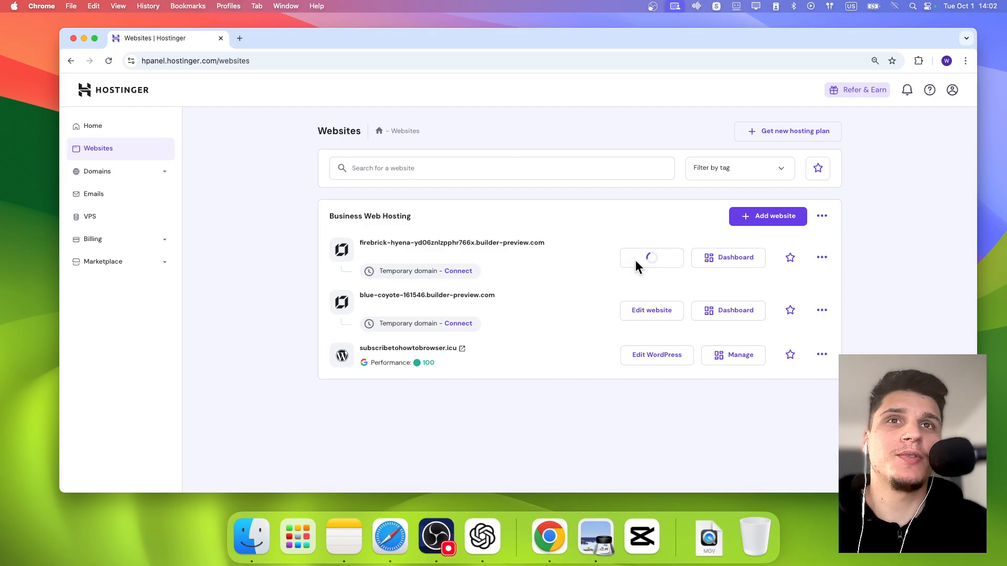
- Enter the firebrick-hyena site editor and go to its Store manager dashboard
{"action": "left_click", "coordinate": [652, 257]}
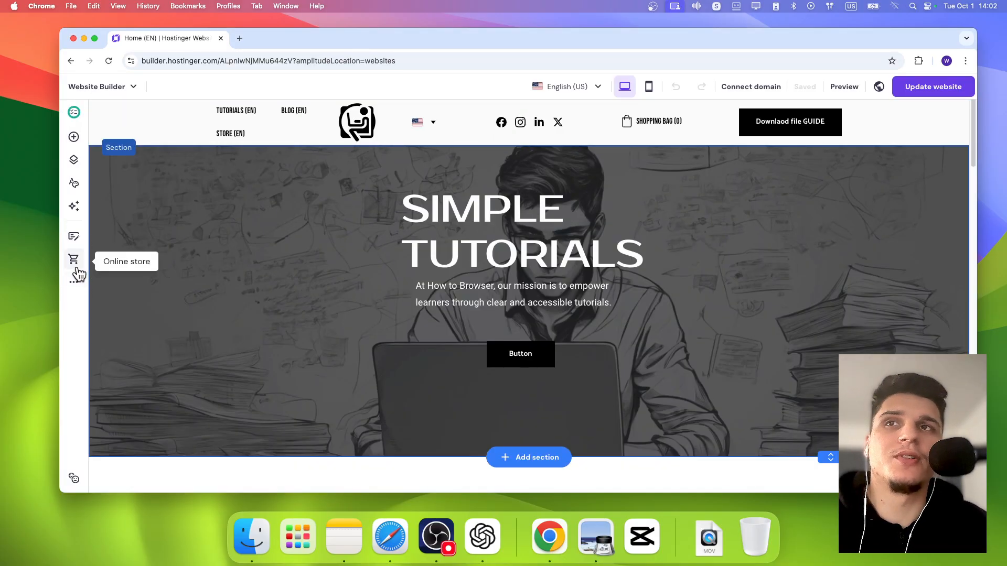
{"action": "left_click", "coordinate": [73, 259]}
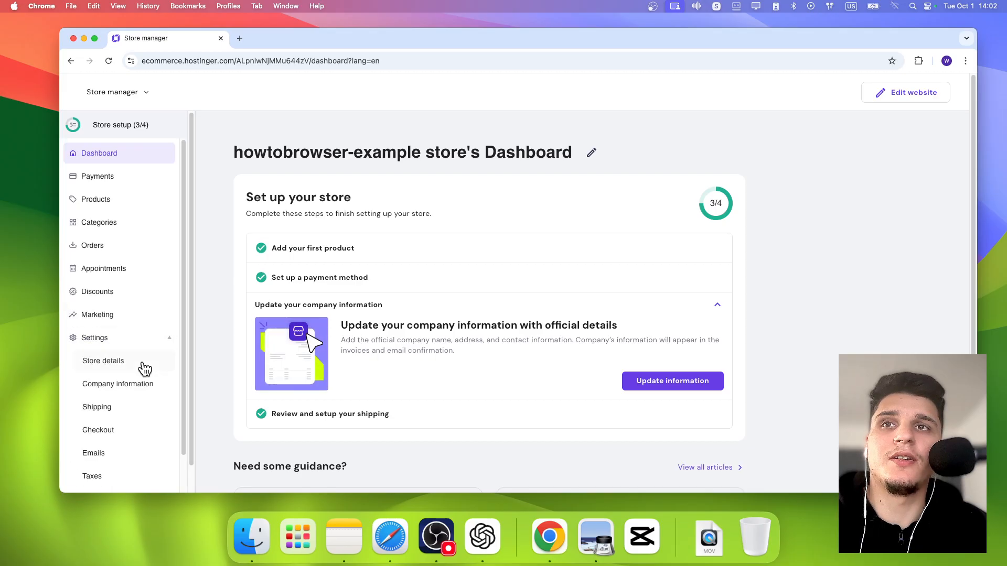
- Go to the store's Shipping settings and begin a new shipping zone
{"action": "left_click", "coordinate": [97, 365]}
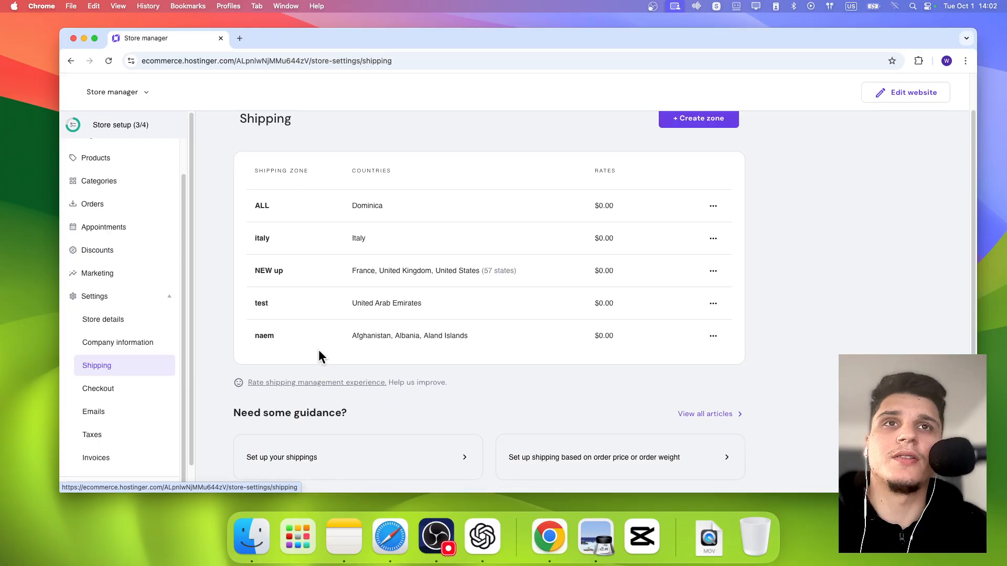
{"action": "left_click", "coordinate": [697, 119]}
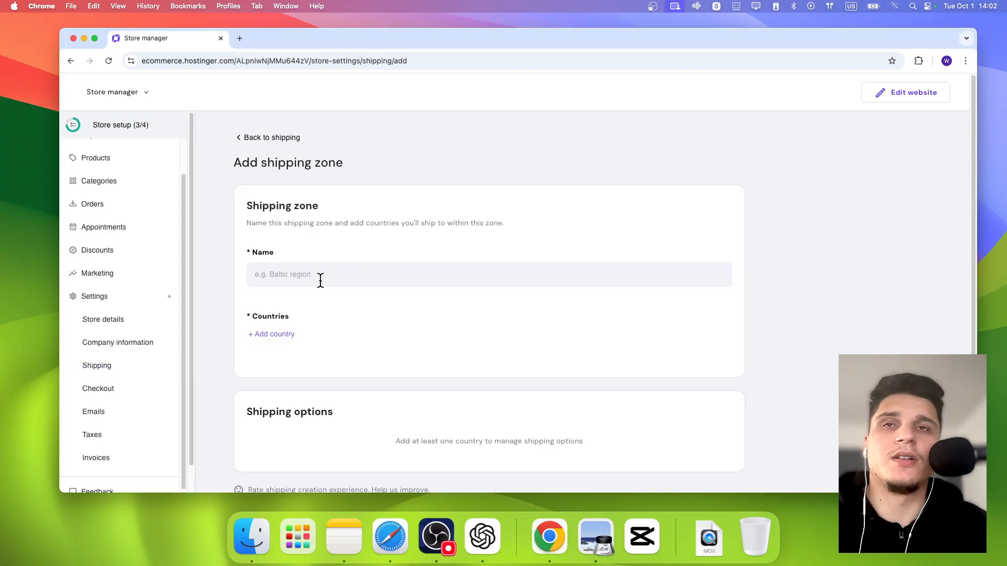
- Add Angola and Algeria to zone "d" and save it
{"action": "left_click", "coordinate": [270, 334]}
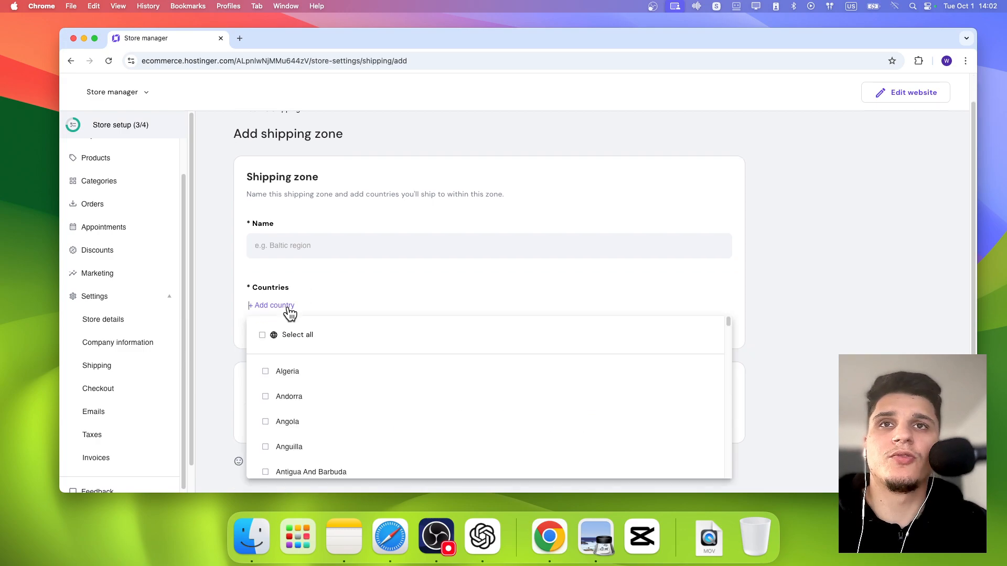
{"action": "left_click", "coordinate": [265, 421]}
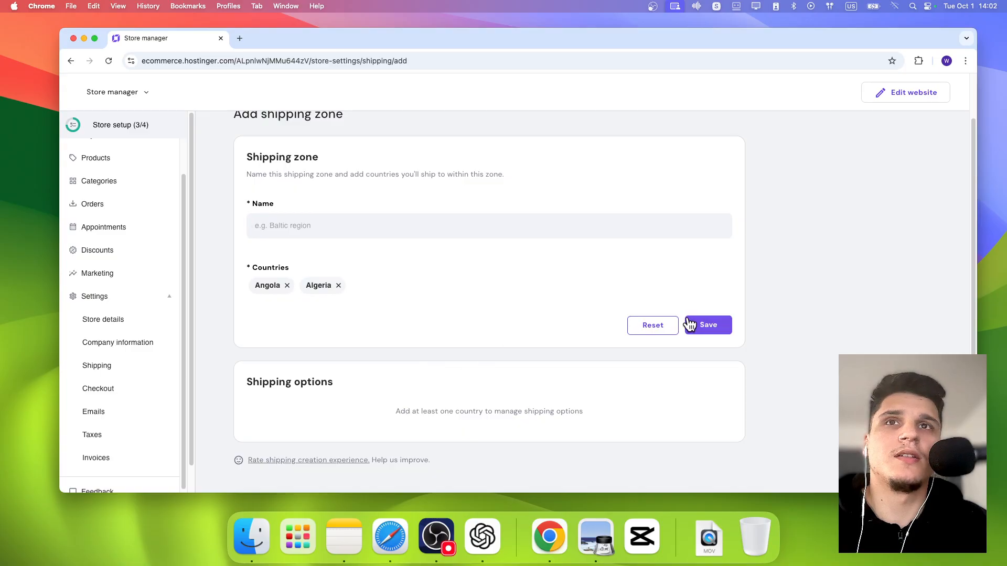
{"action": "left_click", "coordinate": [706, 325]}
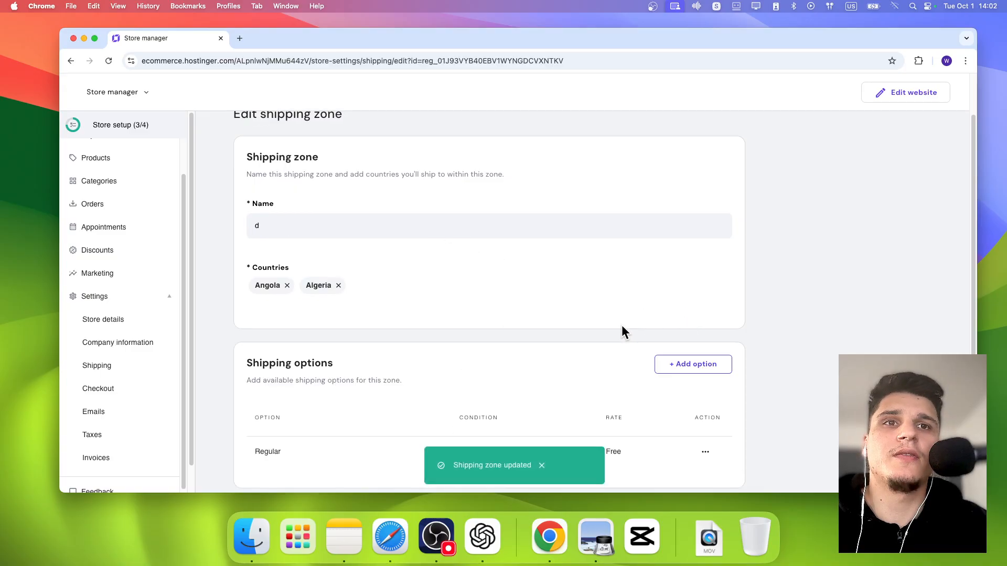
- Begin a new shipping option for the zone with an Order weight condition
{"action": "left_click", "coordinate": [693, 364]}
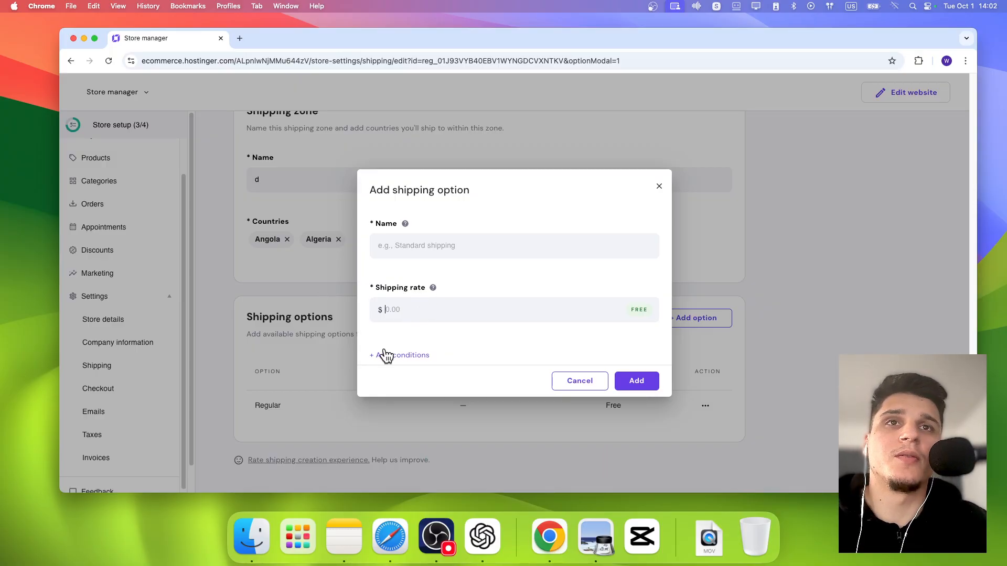
{"action": "left_click", "coordinate": [400, 355]}
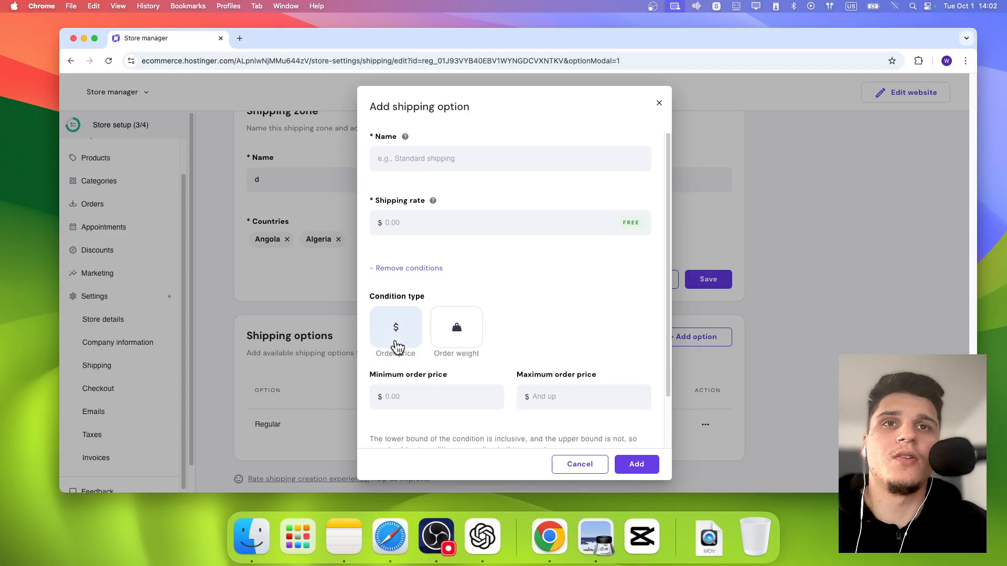
{"action": "left_click", "coordinate": [456, 331]}
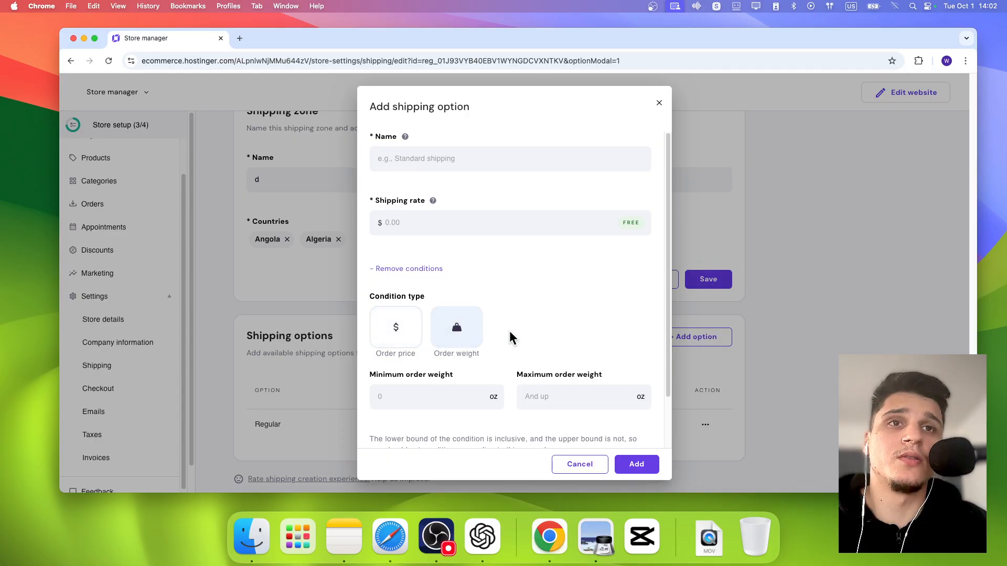
{"action": "scroll", "scroll_direction": "down", "scroll_amount": 3}
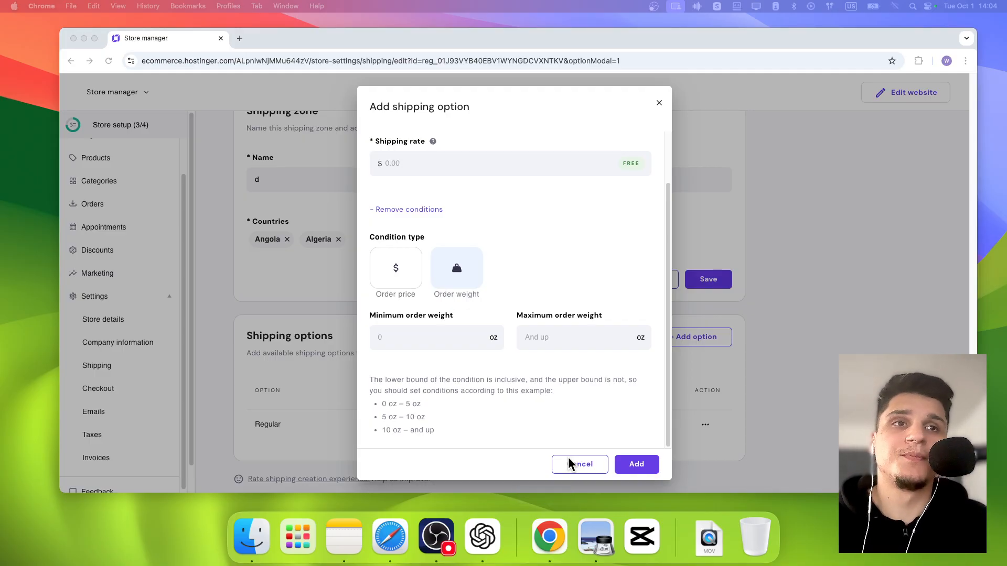
{"action": "mouse_move", "coordinate": [493, 444]}
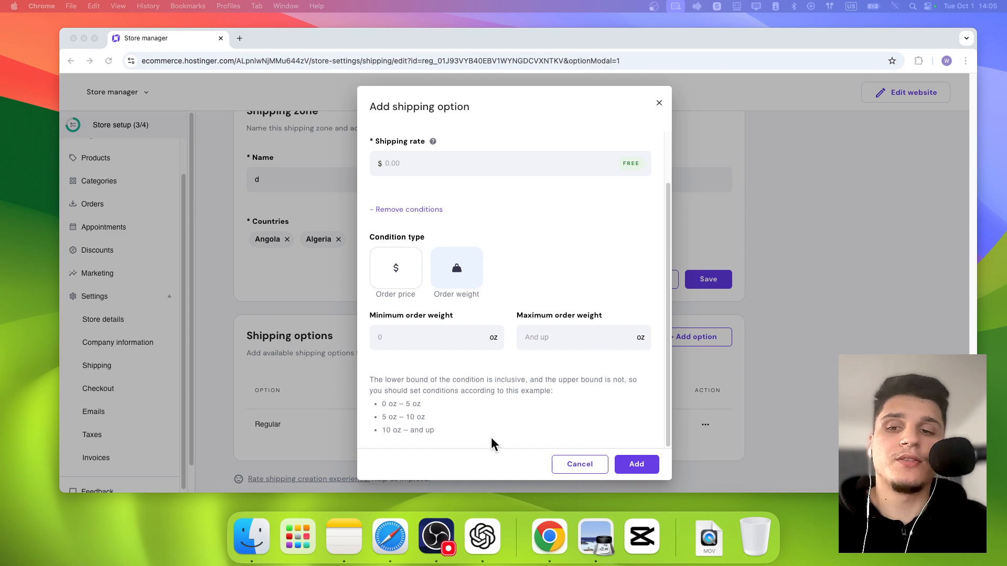